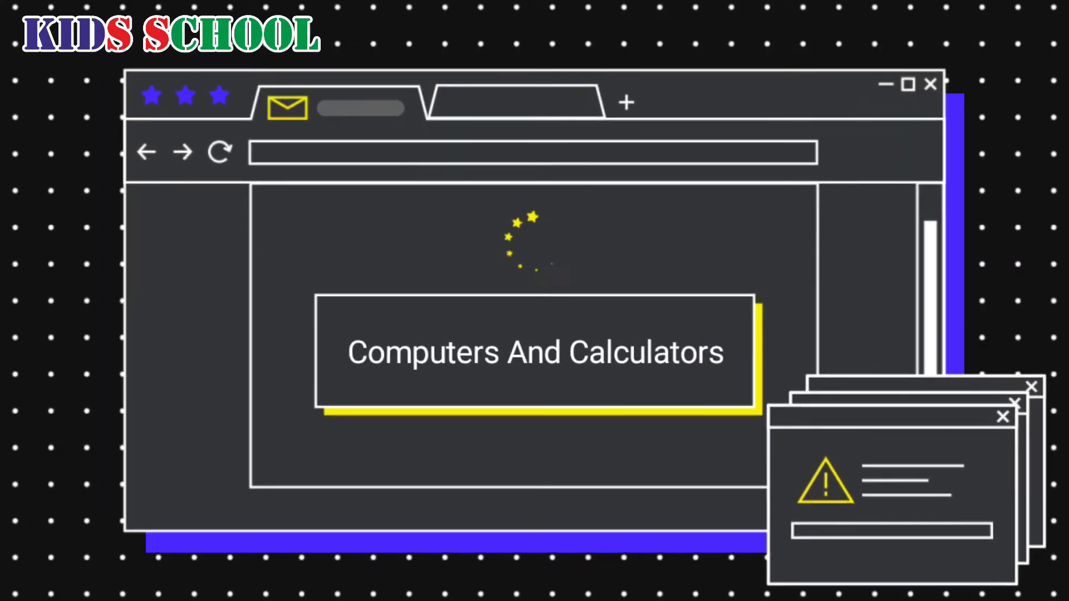
type("Difference between Computers and Calculators")
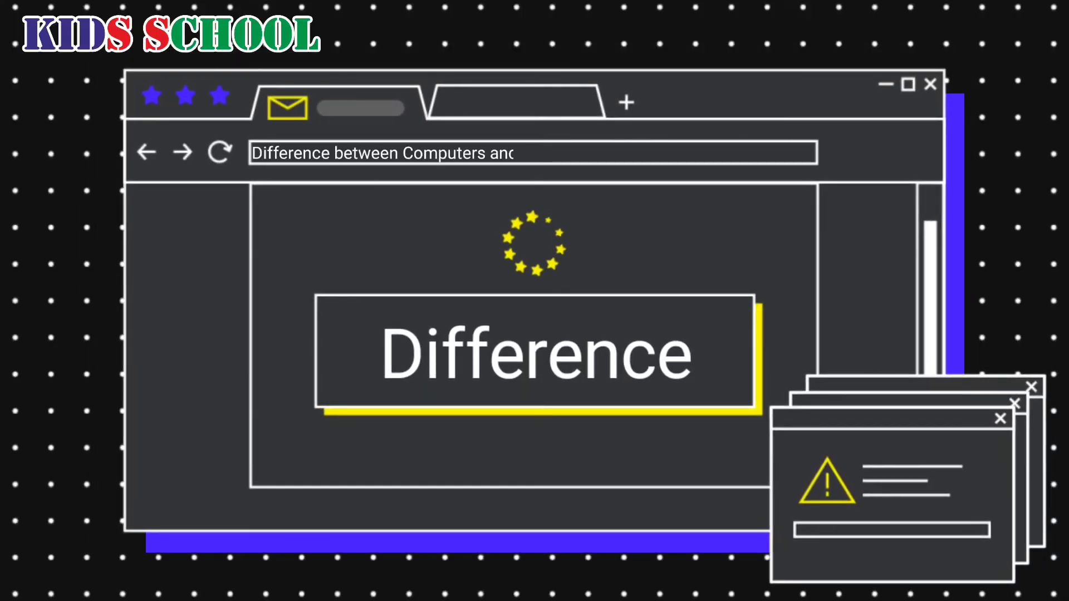